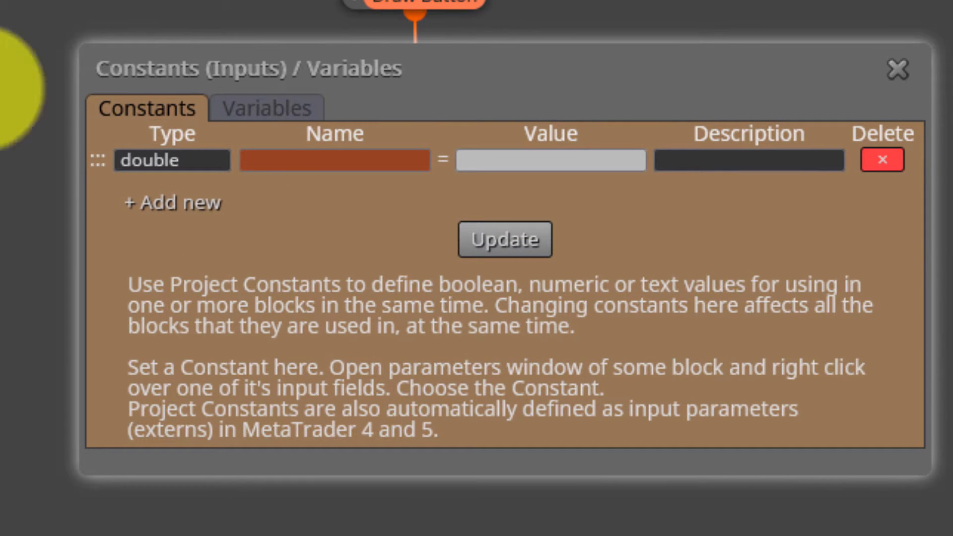
# Check the project Variables list, then dismiss the Constants/Variables window
pyautogui.click(899, 68)
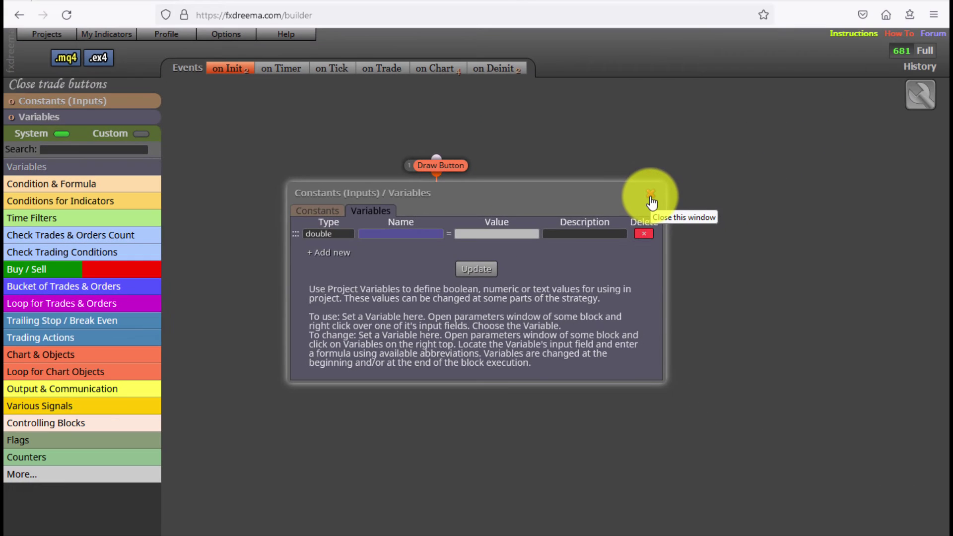
pyautogui.click(650, 193)
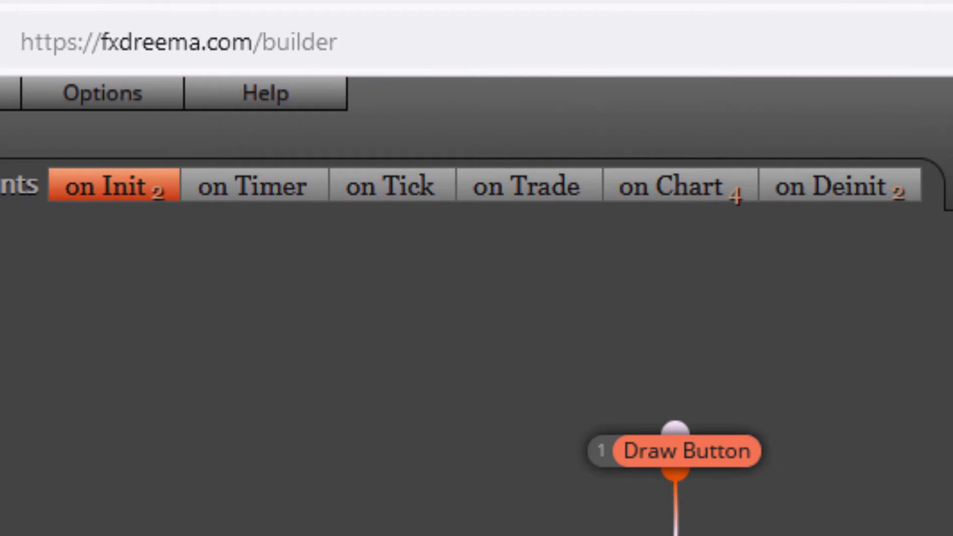
pyautogui.click(114, 185)
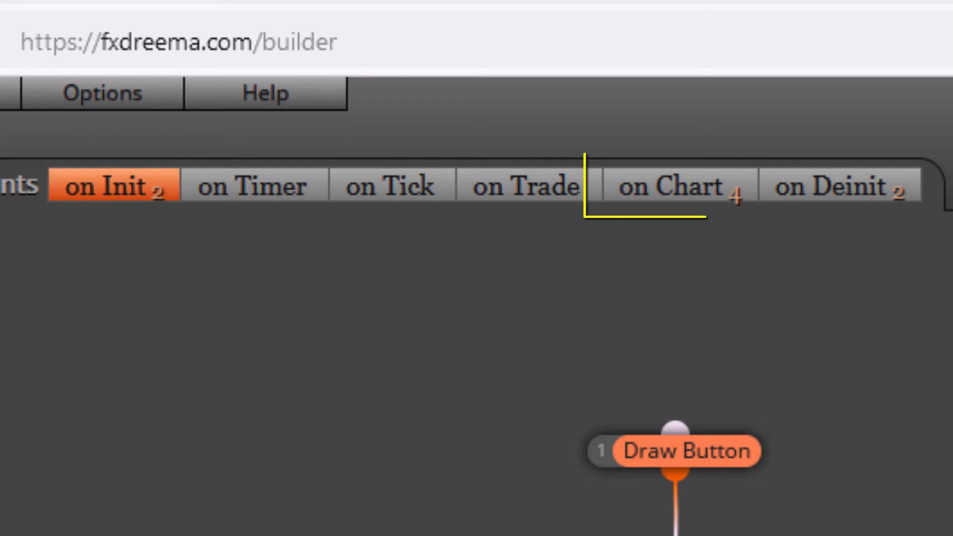
pyautogui.click(675, 184)
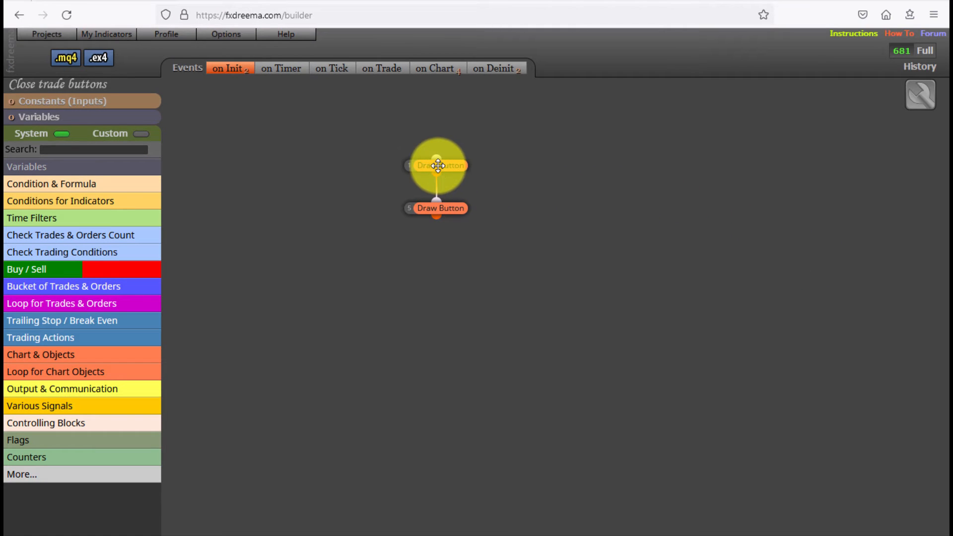
pyautogui.click(438, 166)
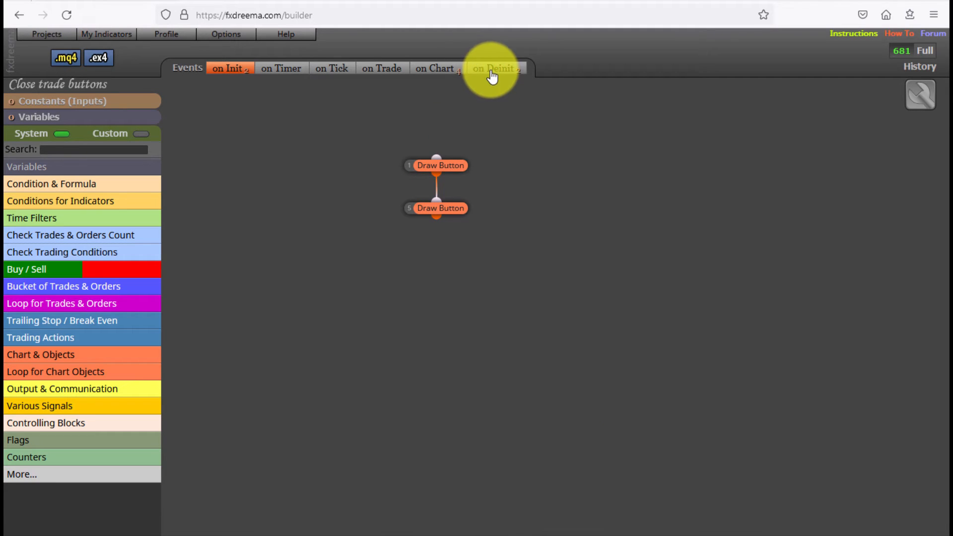
# Show the on Deinit blocks: Pass linked to Delete objects by type set to Button
pyautogui.click(494, 67)
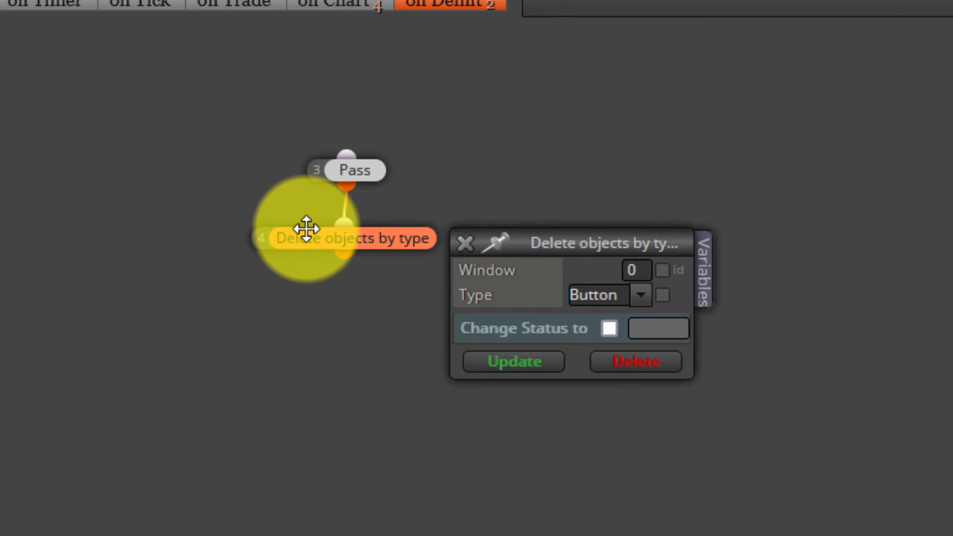
pyautogui.moveTo(307, 229); pyautogui.dragTo(134, 234)
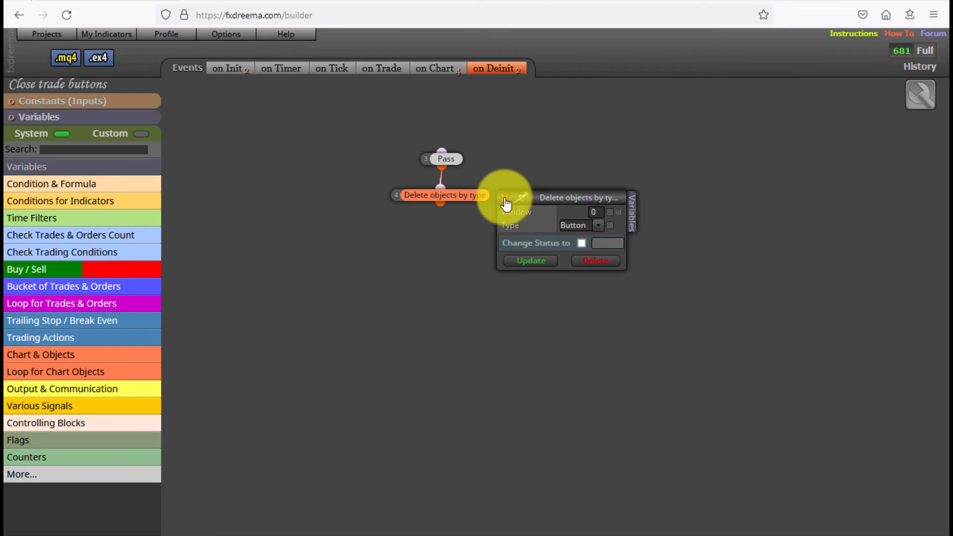
pyautogui.moveTo(440, 75)
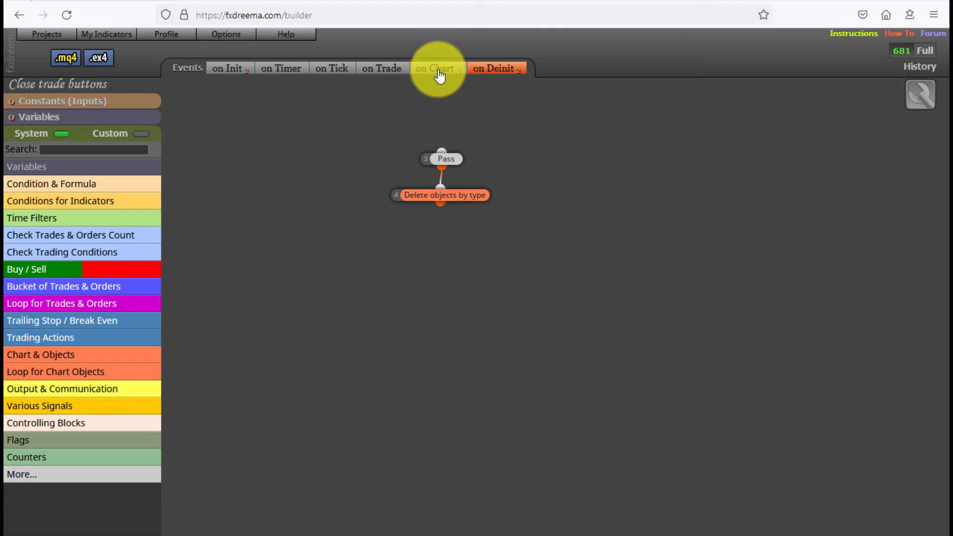
# Show the on Chart blocks: two object-click blocks leading to Close profitable and Close losable trades
pyautogui.click(436, 68)
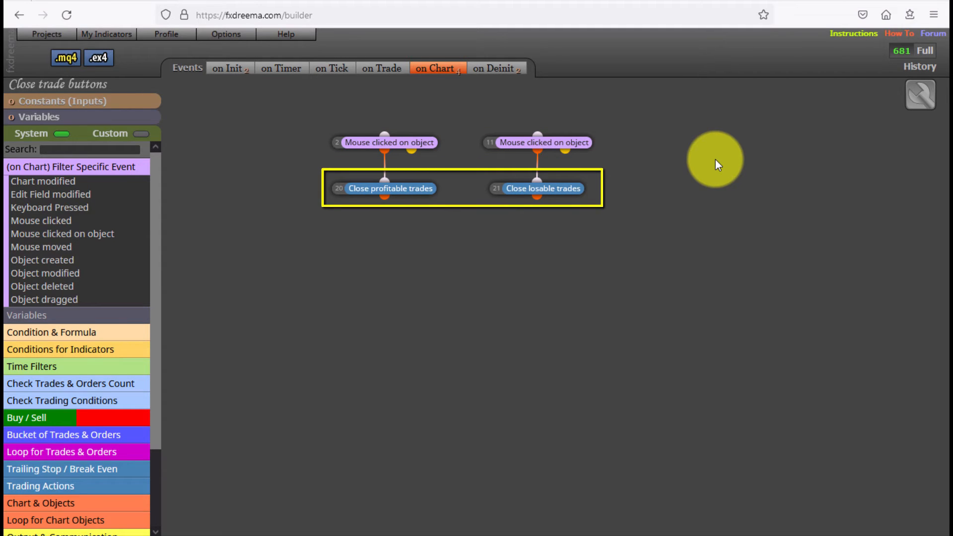
pyautogui.click(717, 162)
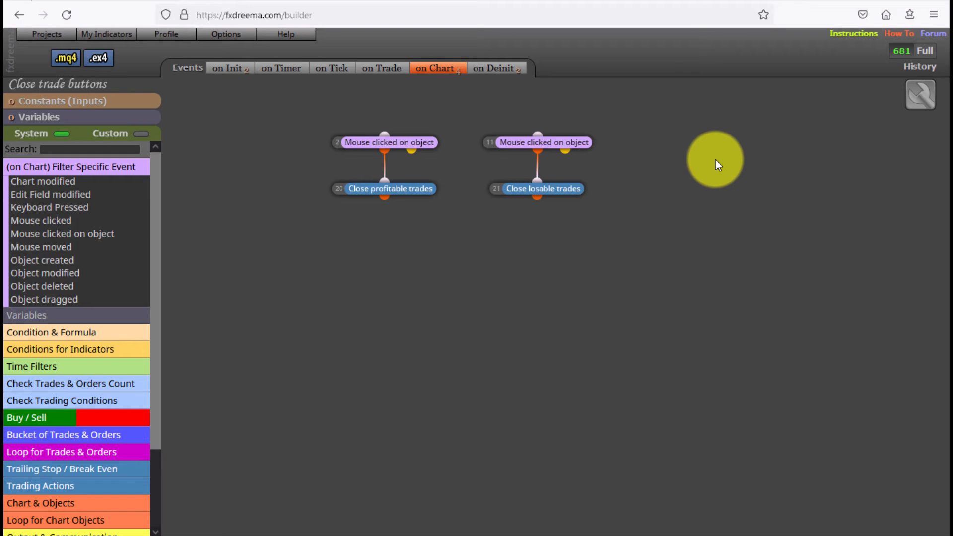
pyautogui.moveTo(715, 159); pyautogui.dragTo(208, 139)
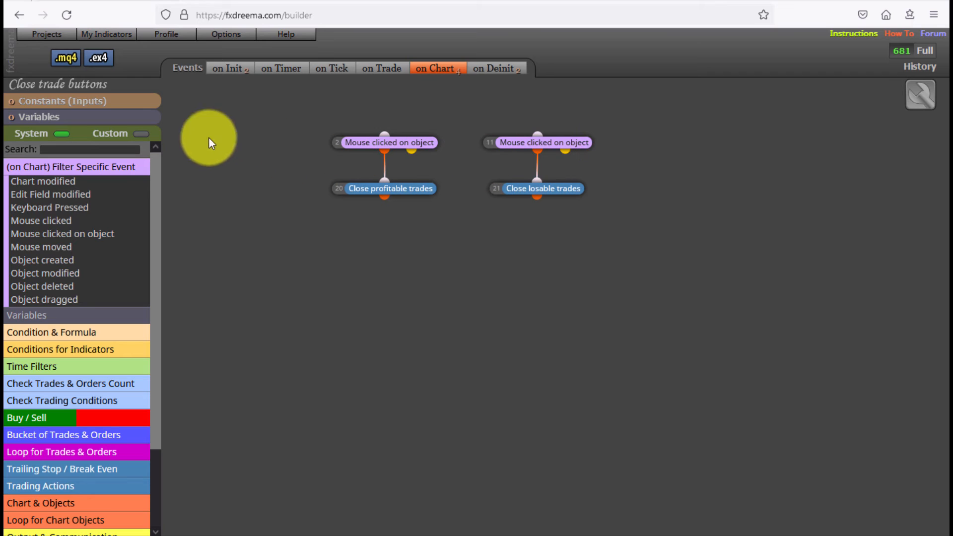
# Attach Close trade buttons to the MetaTrader 4 chart and show its inputs with Magic Number 6562
pyautogui.click(65, 58)
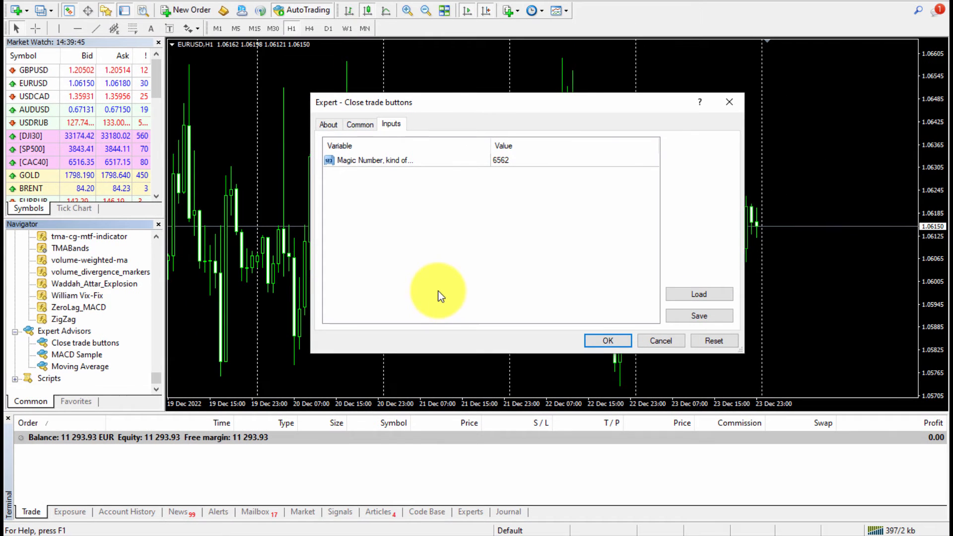
# Confirm the expert so the chart shows both yellow close buttons, then trigger Close all winning trades
pyautogui.click(607, 340)
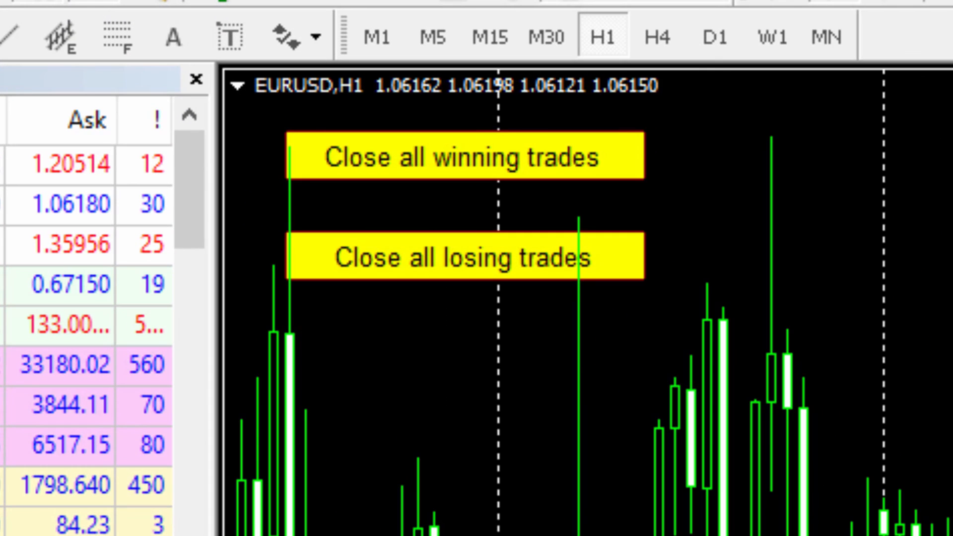
pyautogui.click(464, 158)
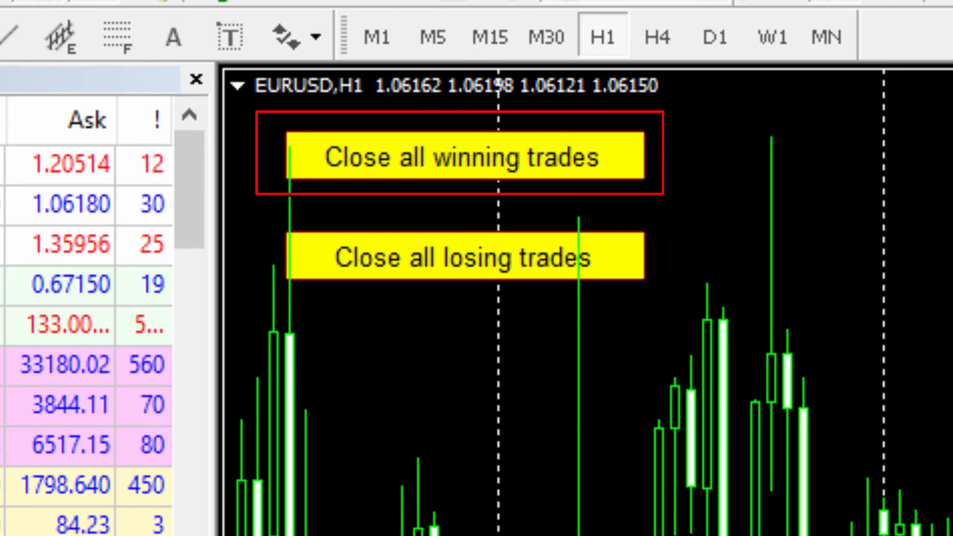